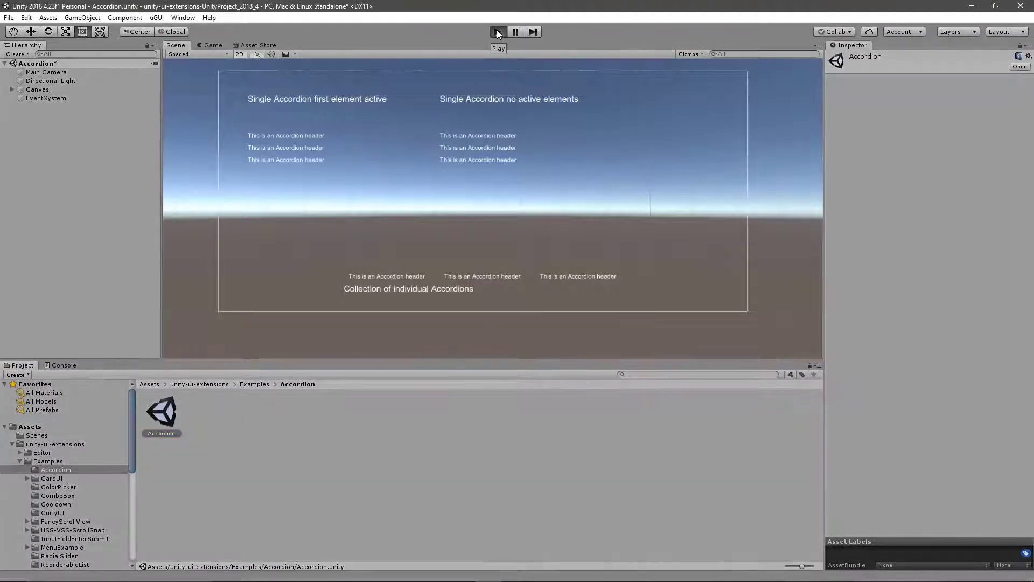
# Step: Play the Accordion example scene and expand elements in both single accordions
pyautogui.click(497, 32)
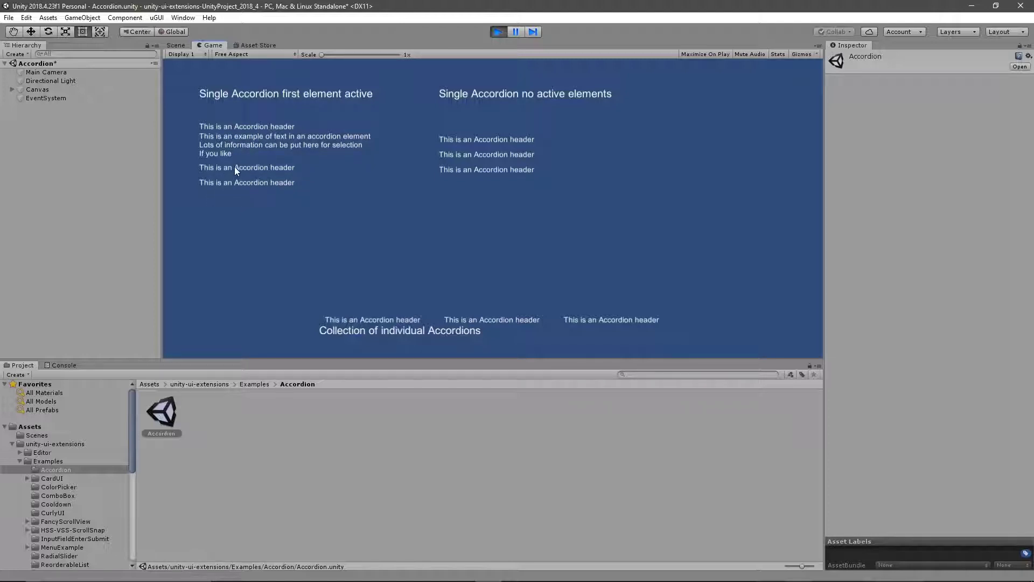
pyautogui.click(246, 141)
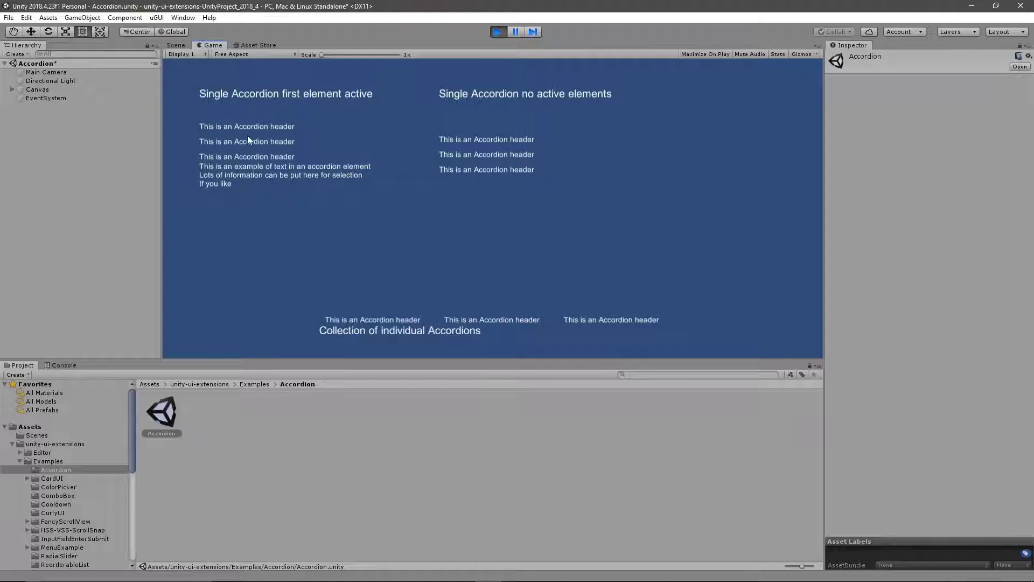
pyautogui.click(246, 126)
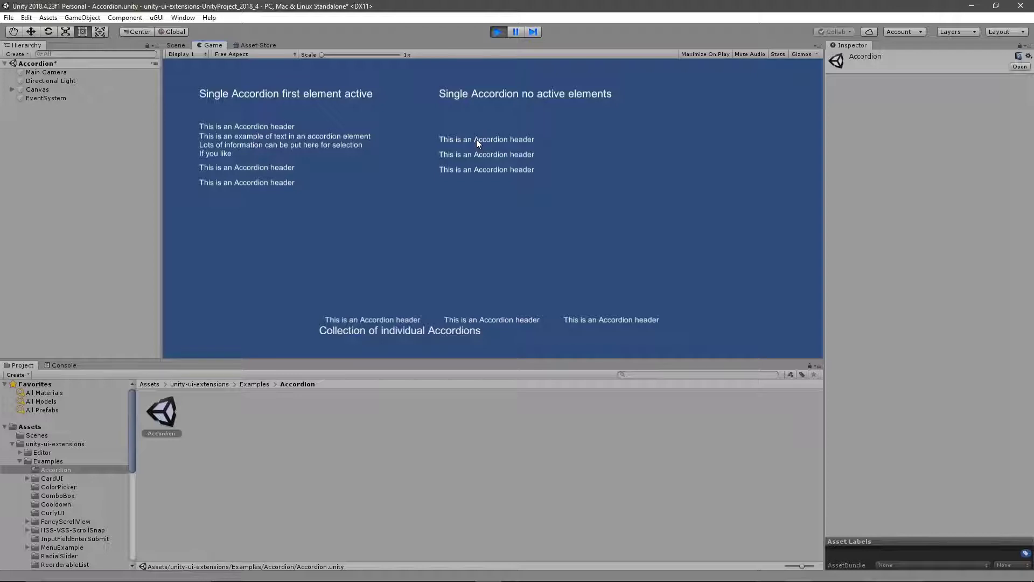
pyautogui.click(485, 139)
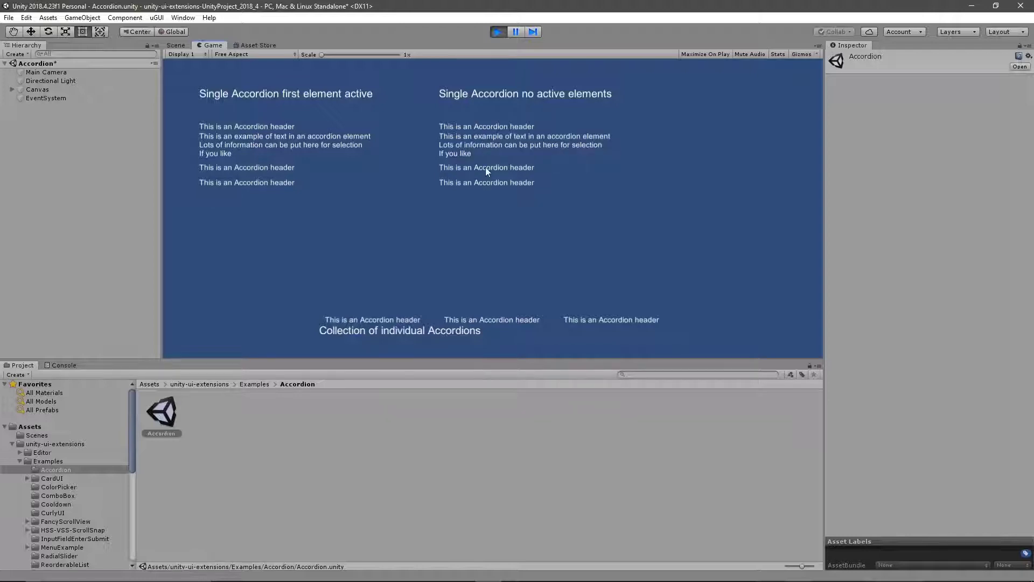
pyautogui.click(486, 156)
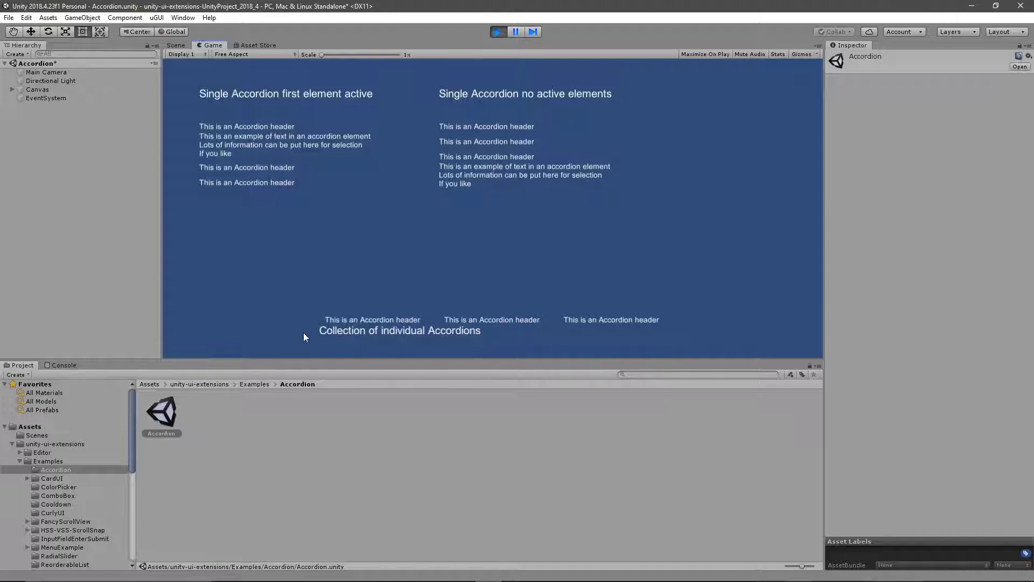
pyautogui.moveTo(349, 352)
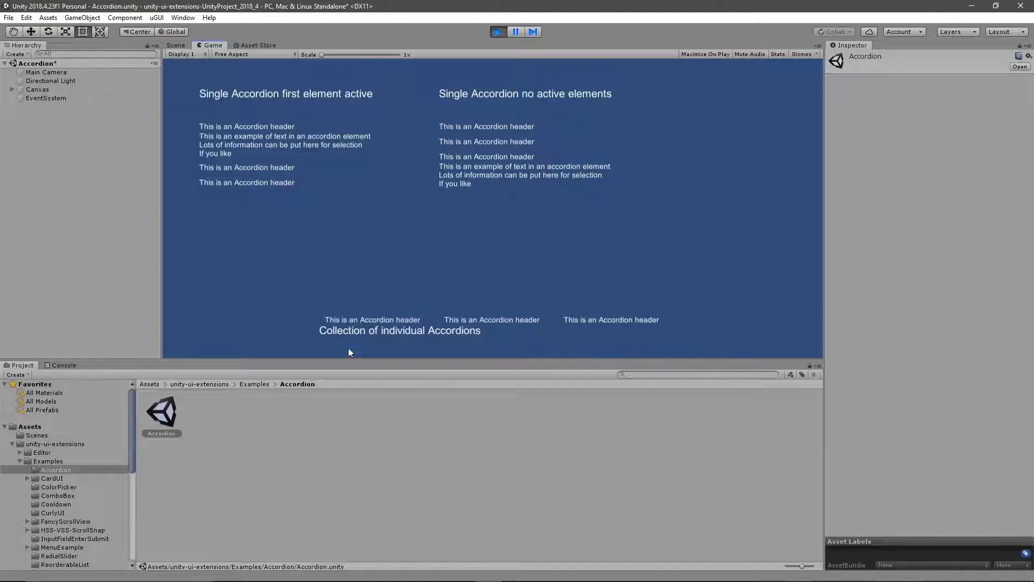
pyautogui.click(373, 319)
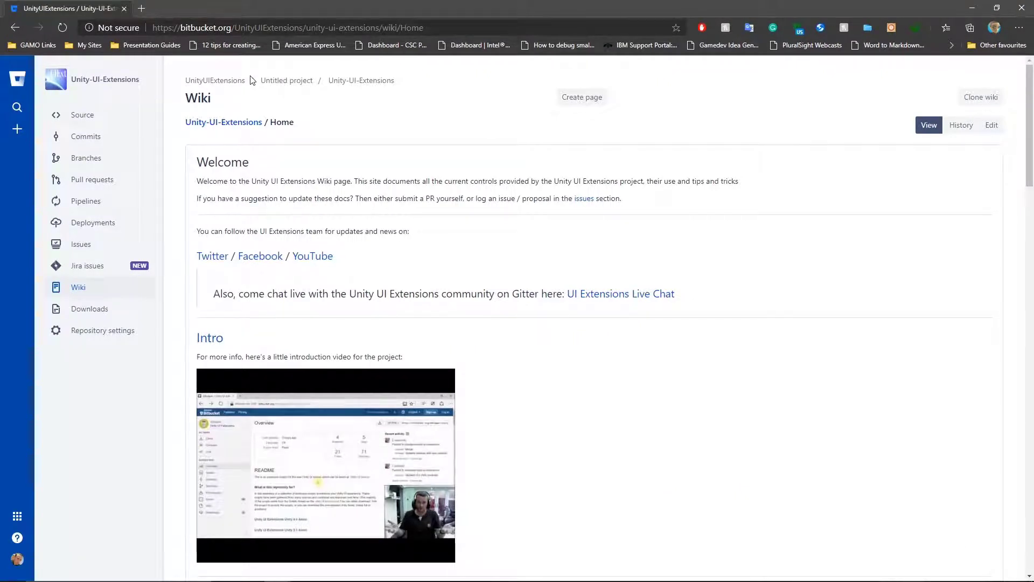
pyautogui.moveTo(332, 208)
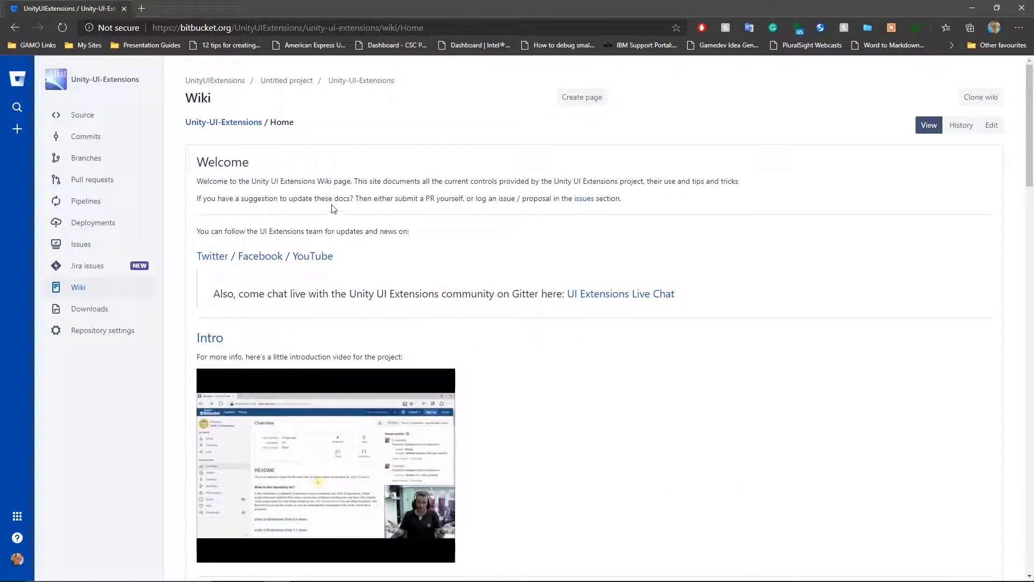
# Step: Open the wiki's Controls > Accordion page and select the Accordion Element usage lines
pyautogui.scroll(-3)
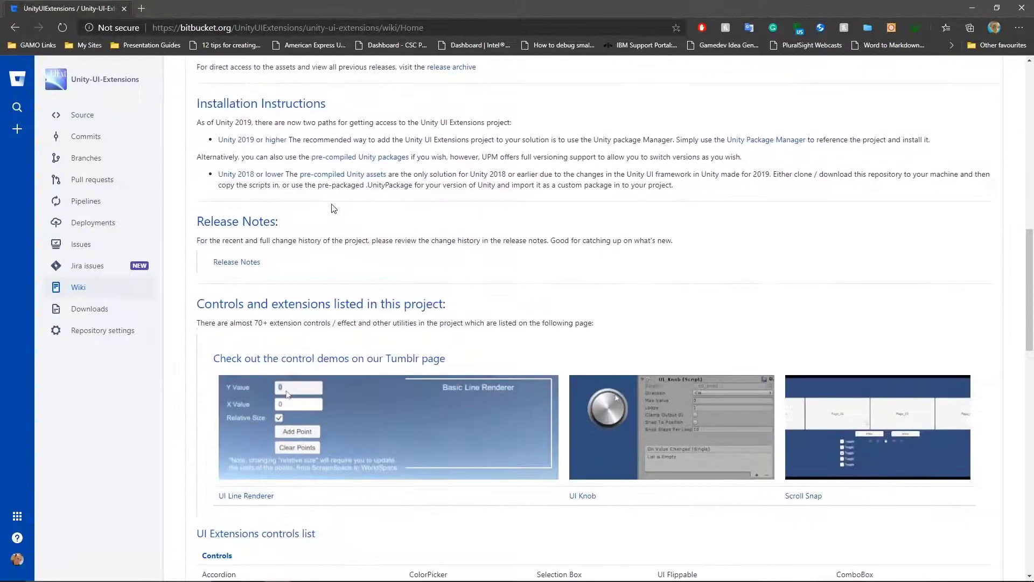
pyautogui.scroll(-3)
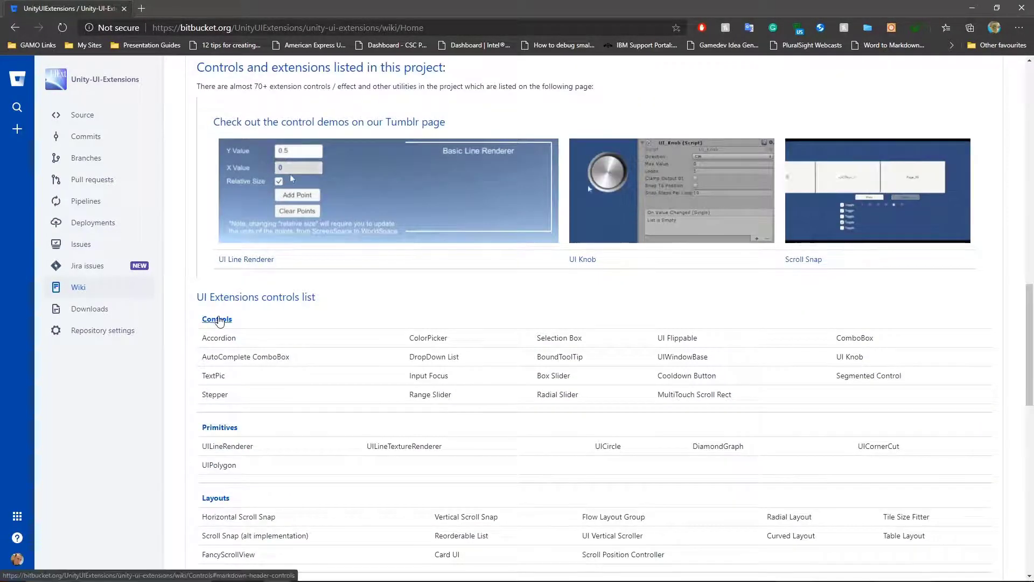
pyautogui.click(216, 320)
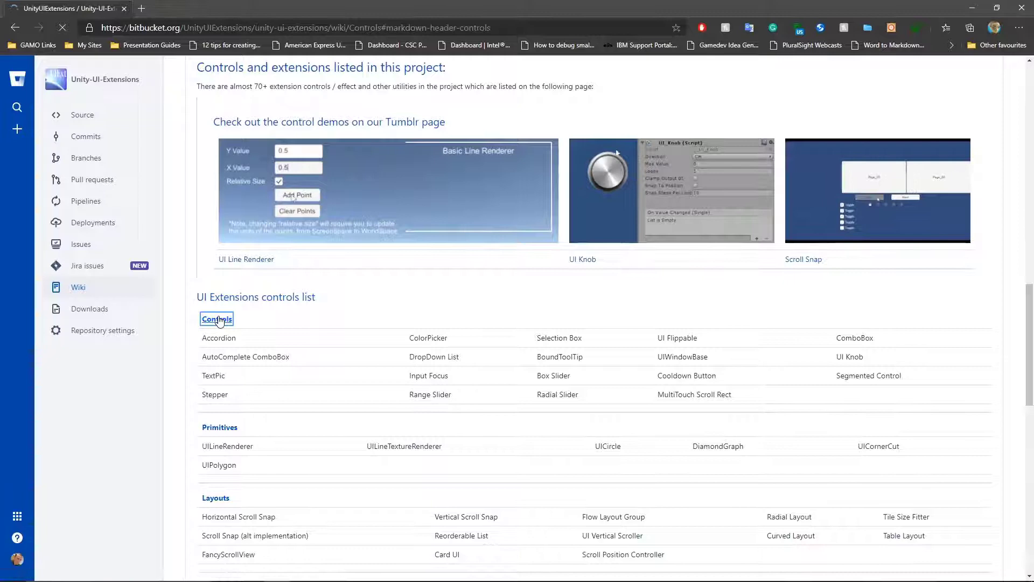
pyautogui.click(217, 320)
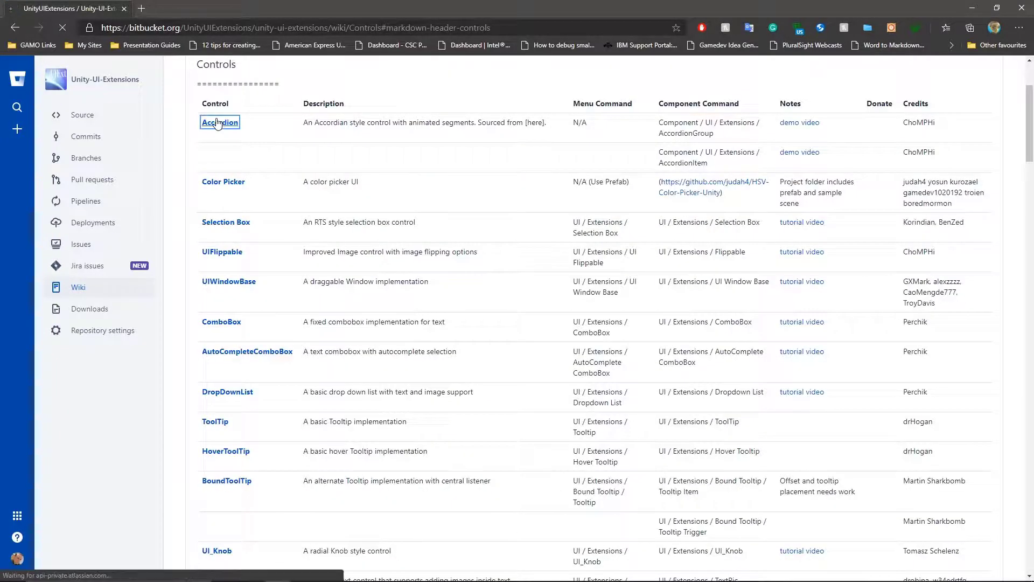
pyautogui.click(220, 122)
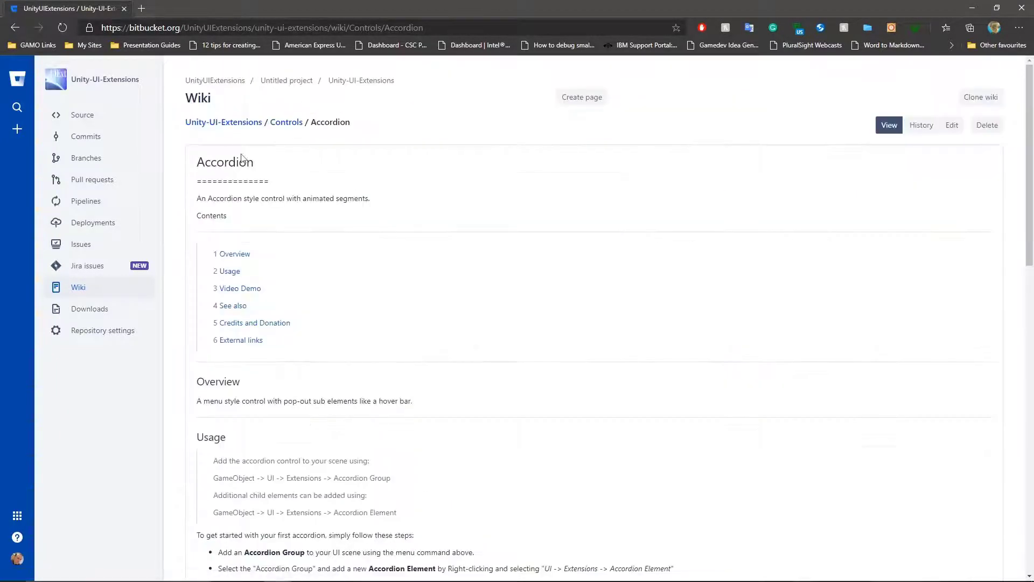
pyautogui.moveTo(425, 247)
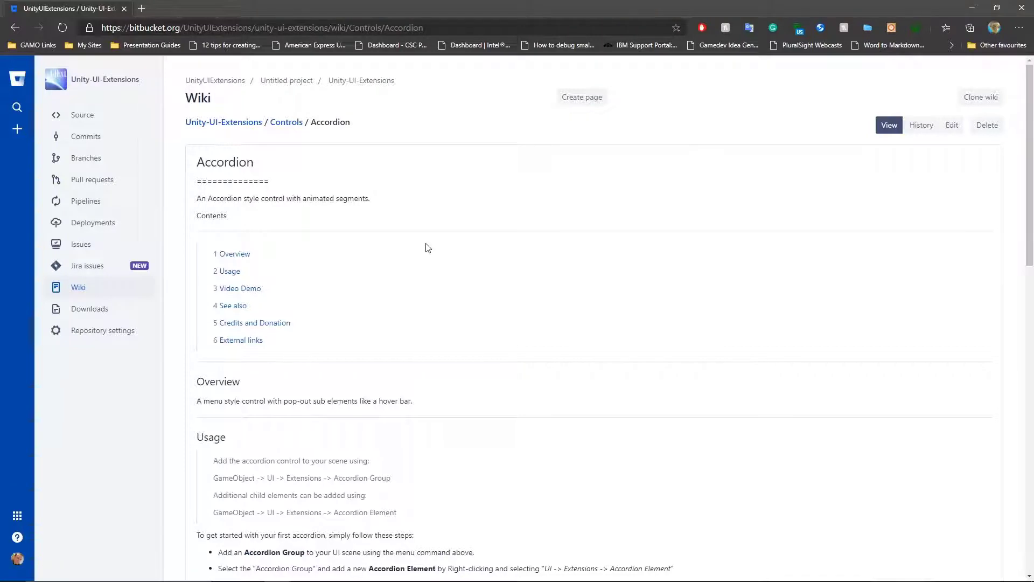
pyautogui.scroll(-3)
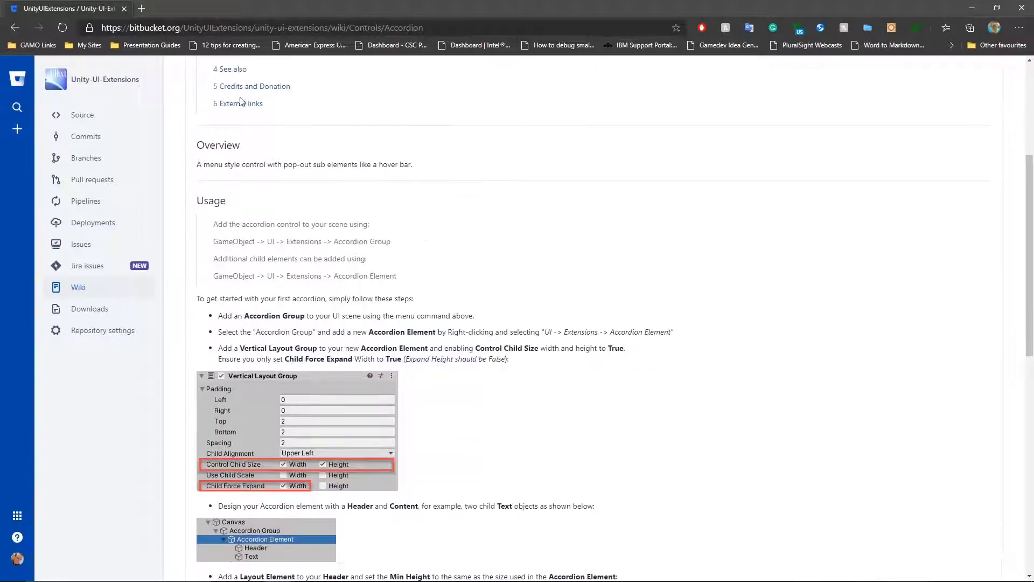
pyautogui.moveTo(174, 308)
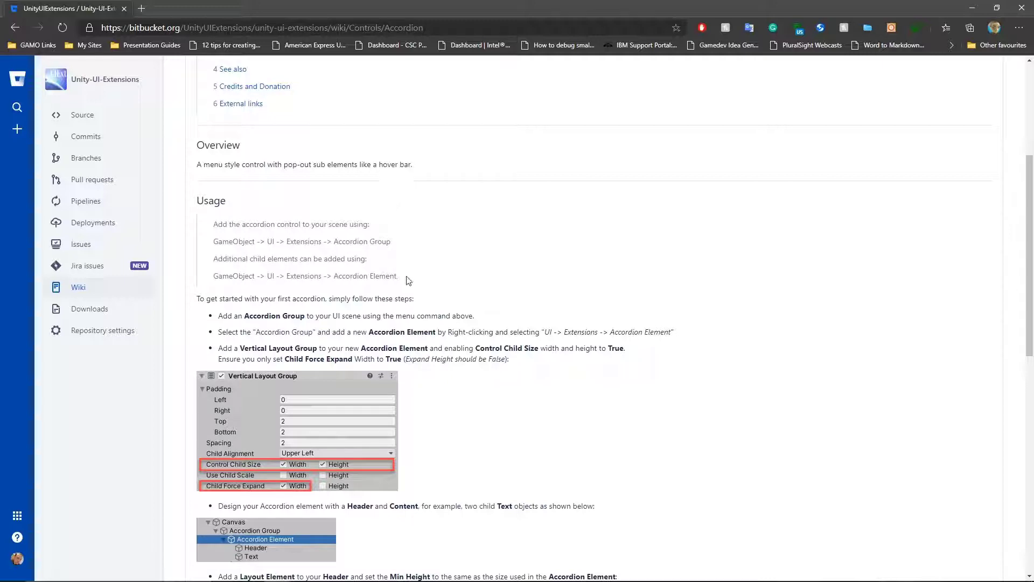
pyautogui.moveTo(214, 223); pyautogui.dragTo(396, 276)
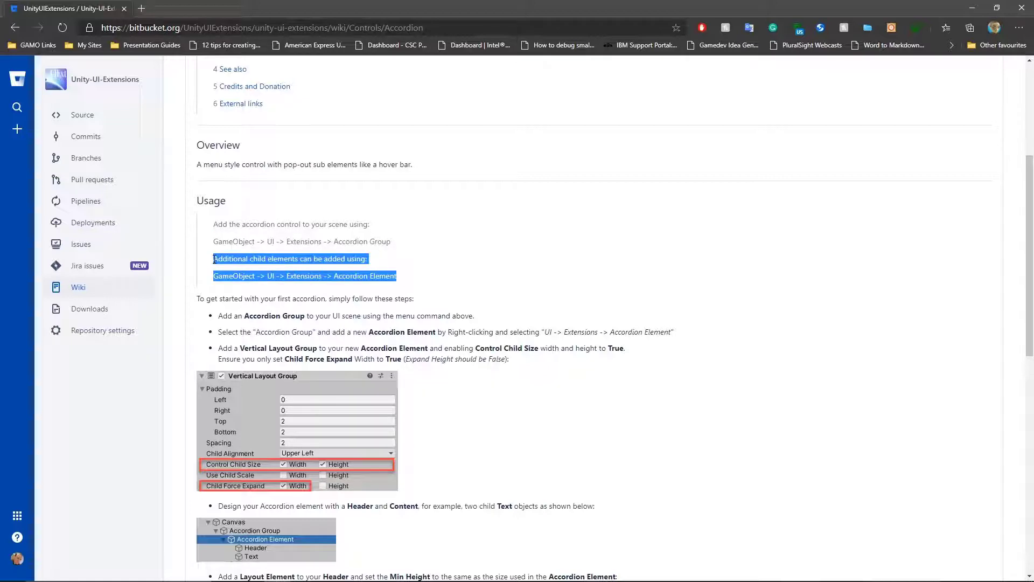
pyautogui.scroll(-3)
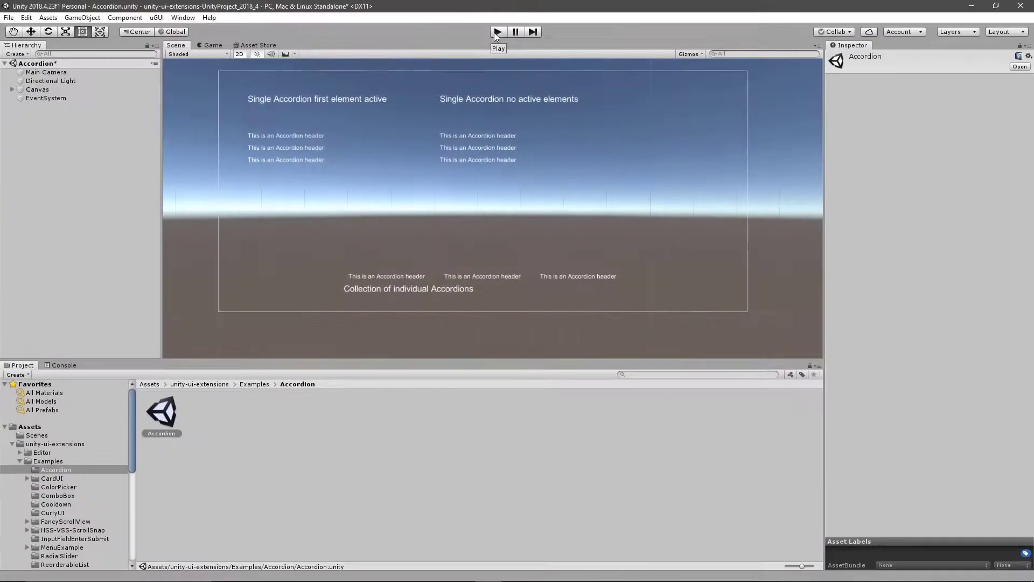
# Step: Create a new untitled scene, answering the Scene(s) Have Been Modified prompt
pyautogui.click(8, 18)
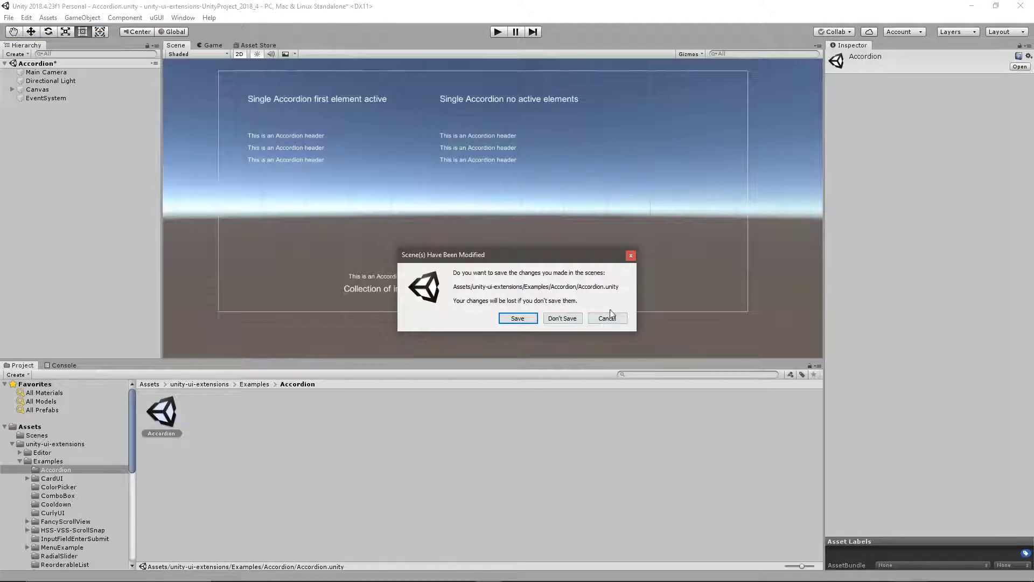
pyautogui.click(562, 318)
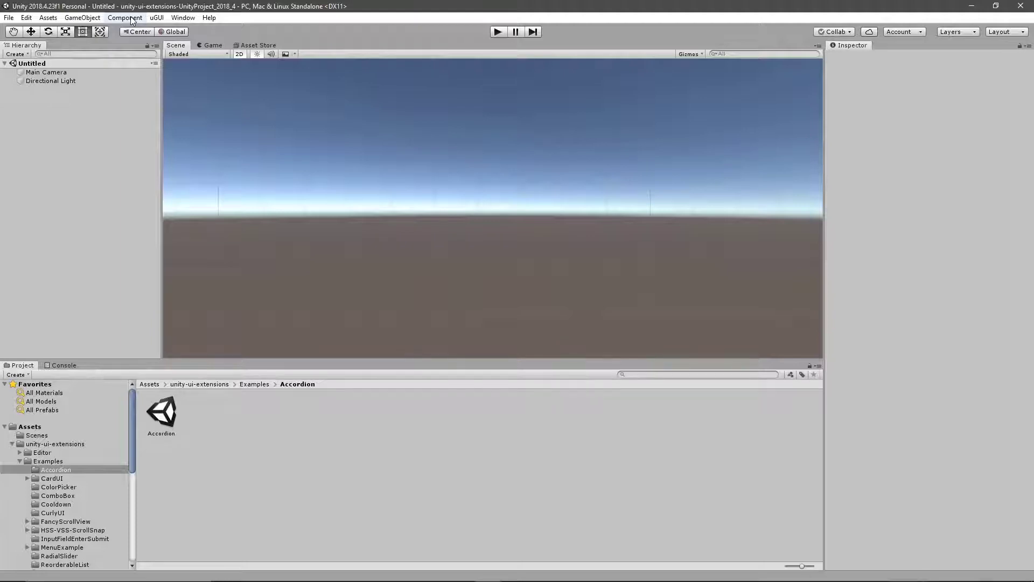
pyautogui.click(82, 17)
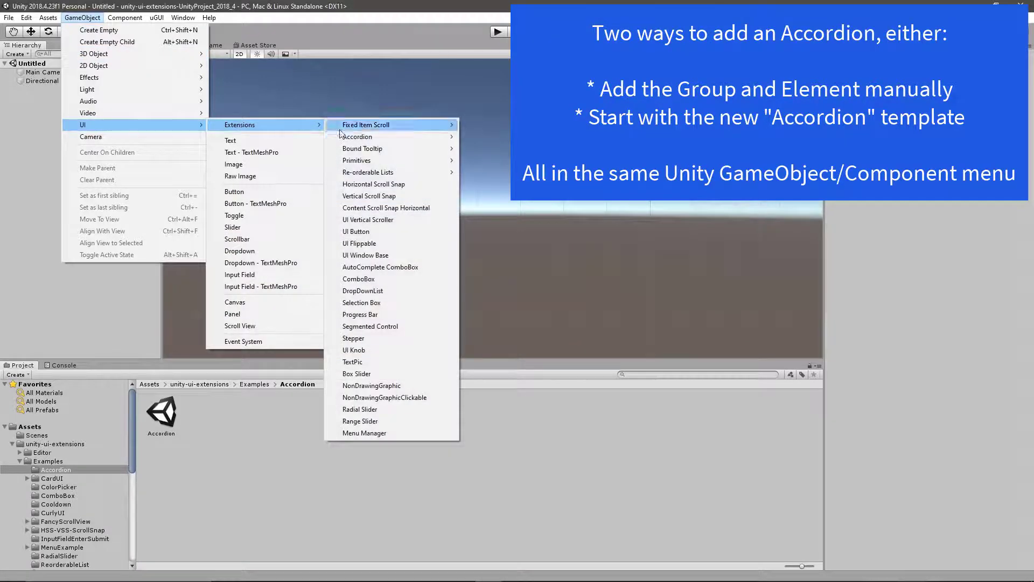
pyautogui.moveTo(357, 136)
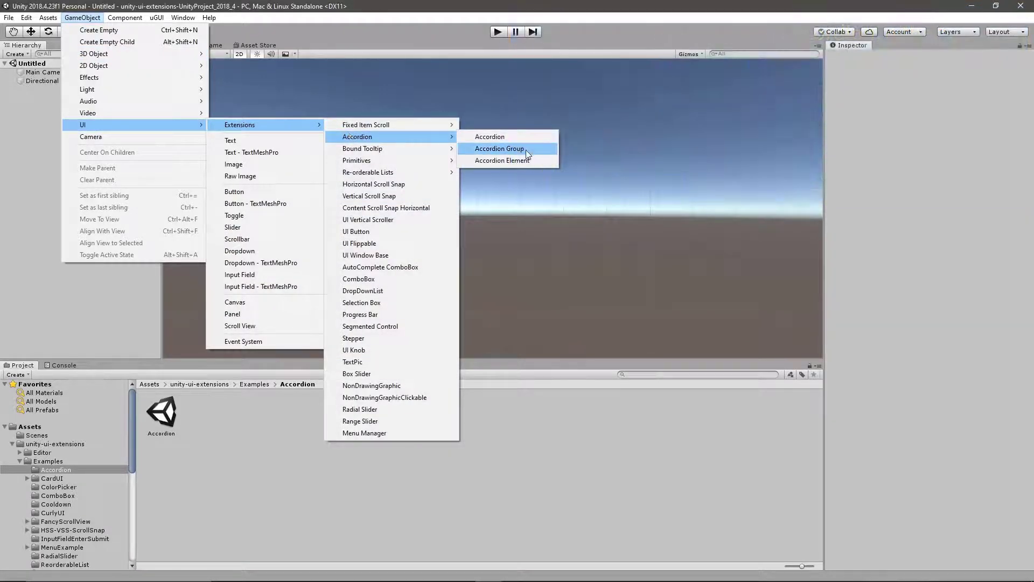
# Step: Add an Accordion Group under a new Canvas and set Vertical Layout spacing to 10
pyautogui.click(500, 149)
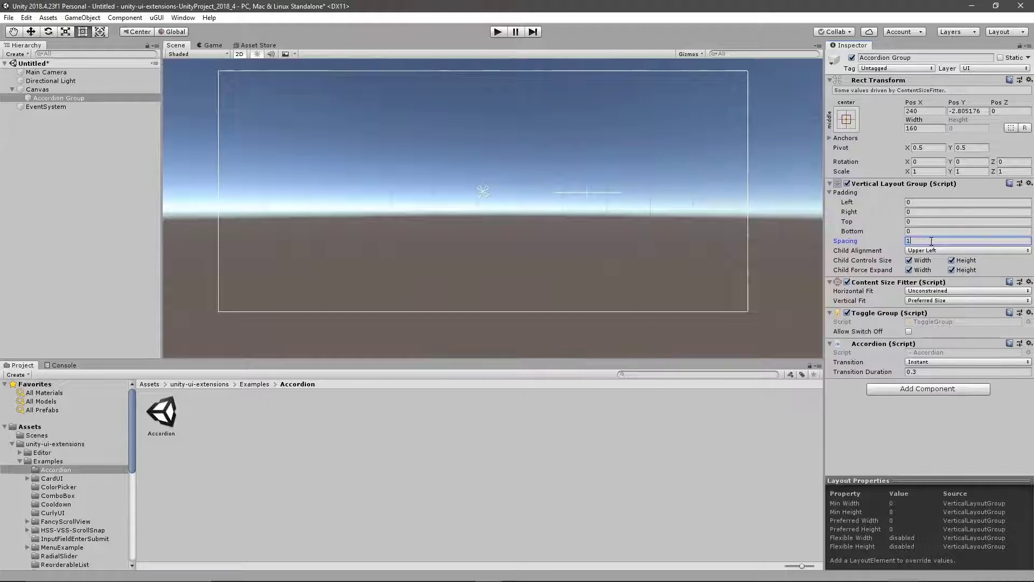
pyautogui.write('0')
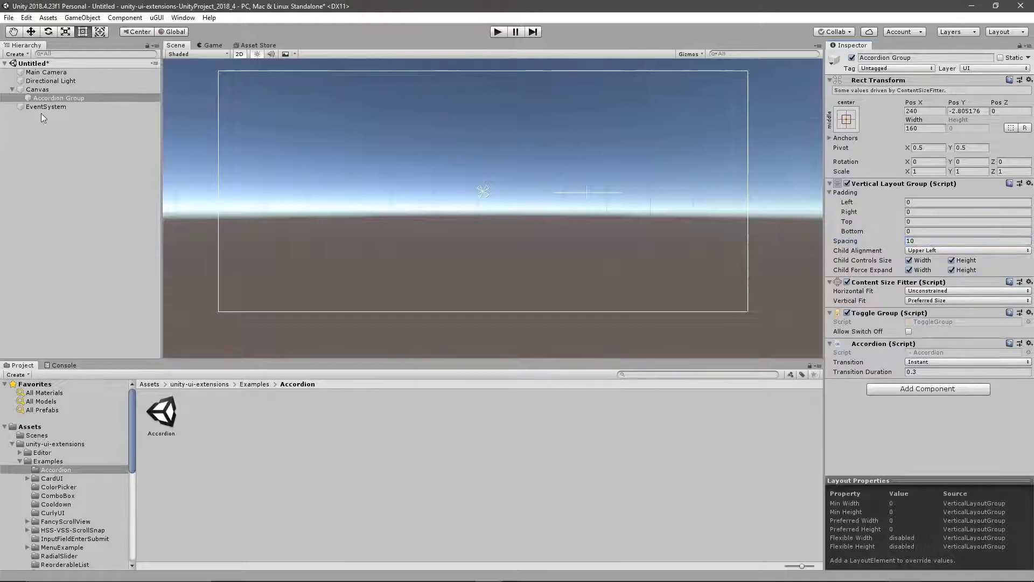
# Step: Add an Accordion Element inside the Accordion Group and expand its hierarchy
pyautogui.rightClick(59, 97)
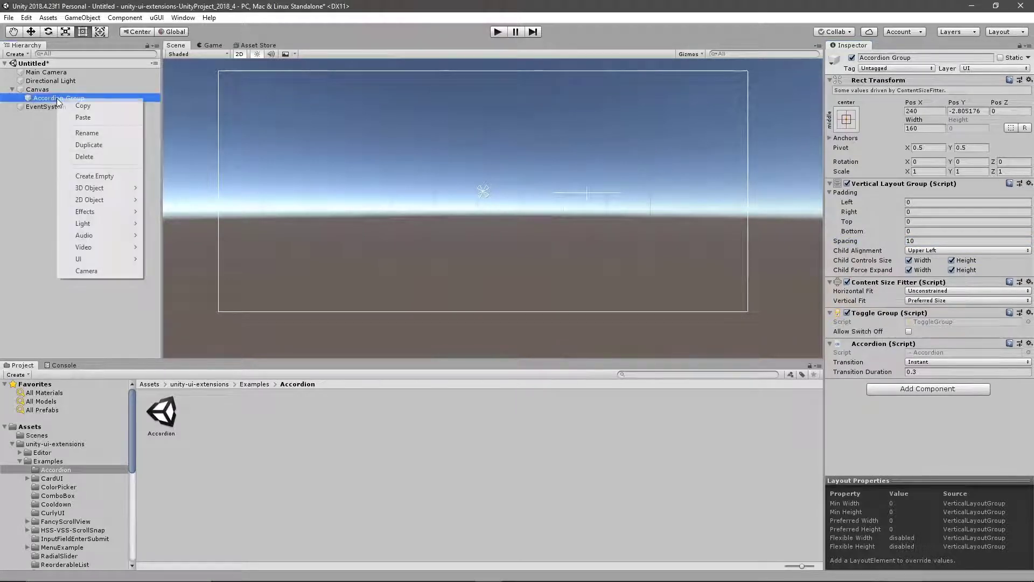
pyautogui.moveTo(88, 145)
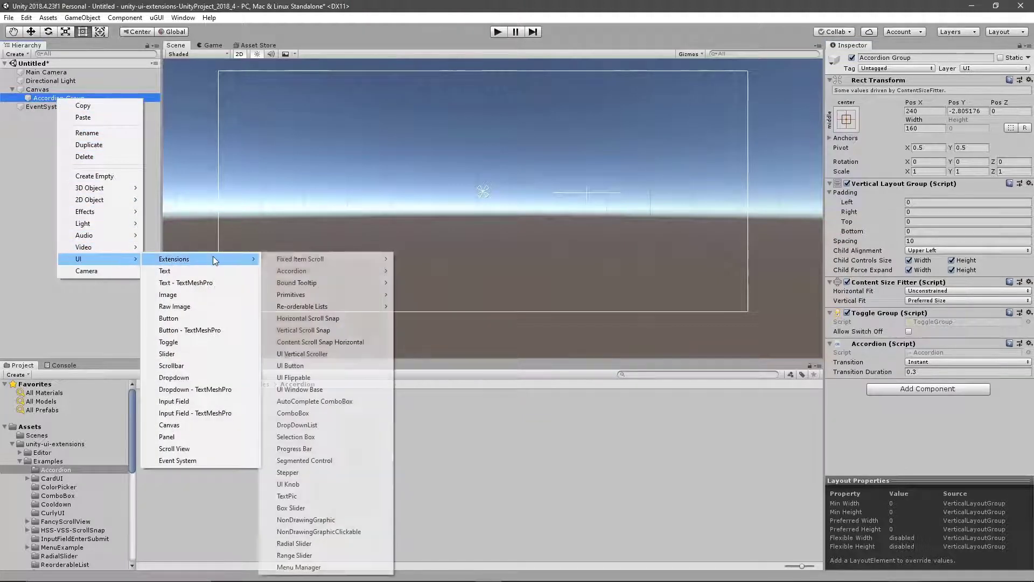
pyautogui.moveTo(291, 270)
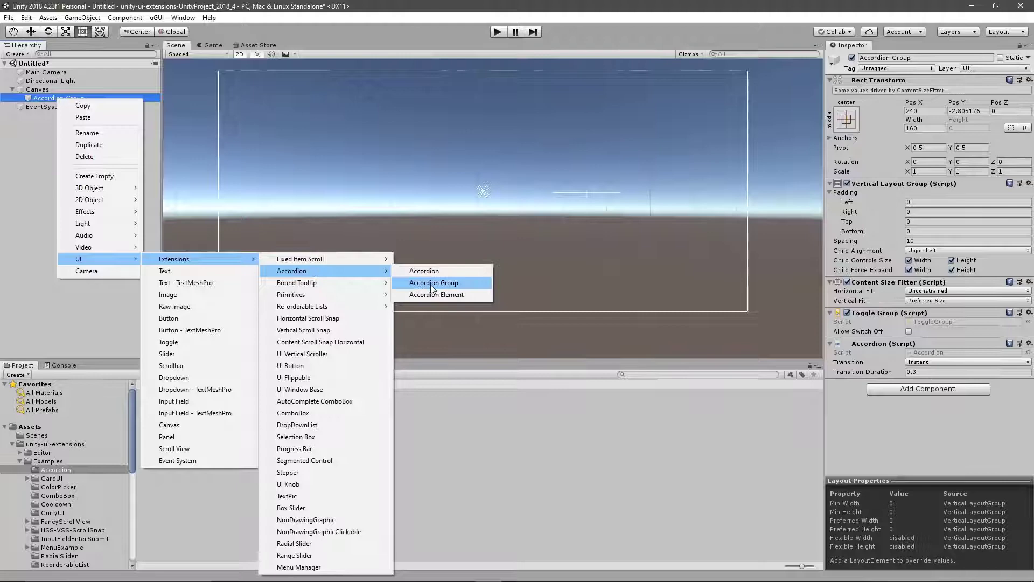
pyautogui.click(437, 294)
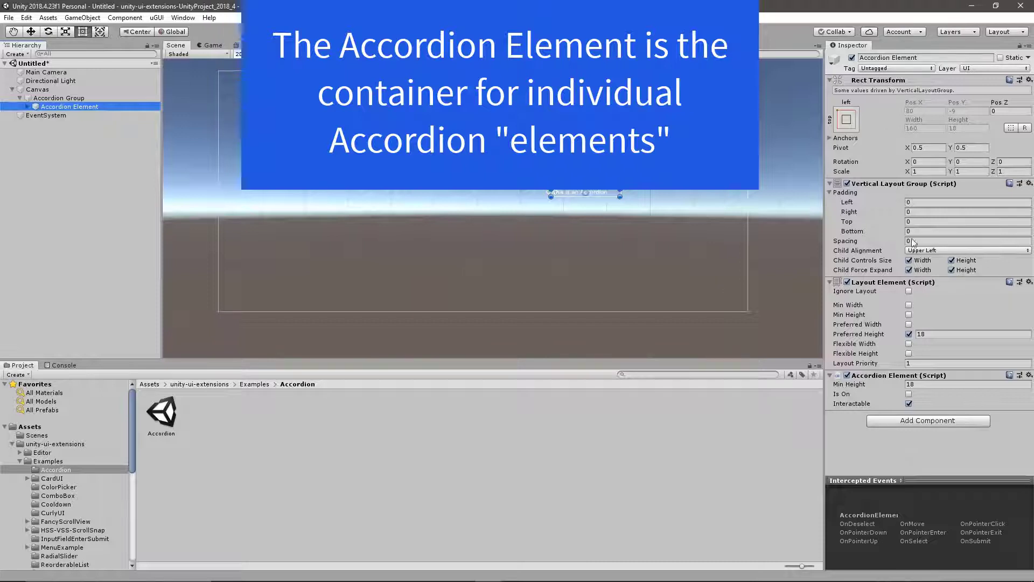
pyautogui.click(498, 31)
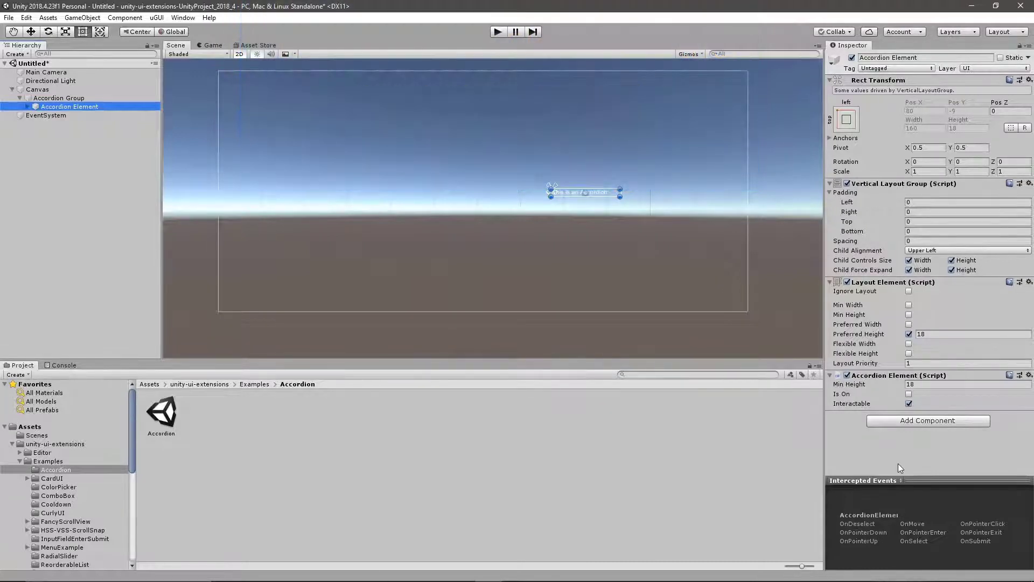
pyautogui.click(20, 106)
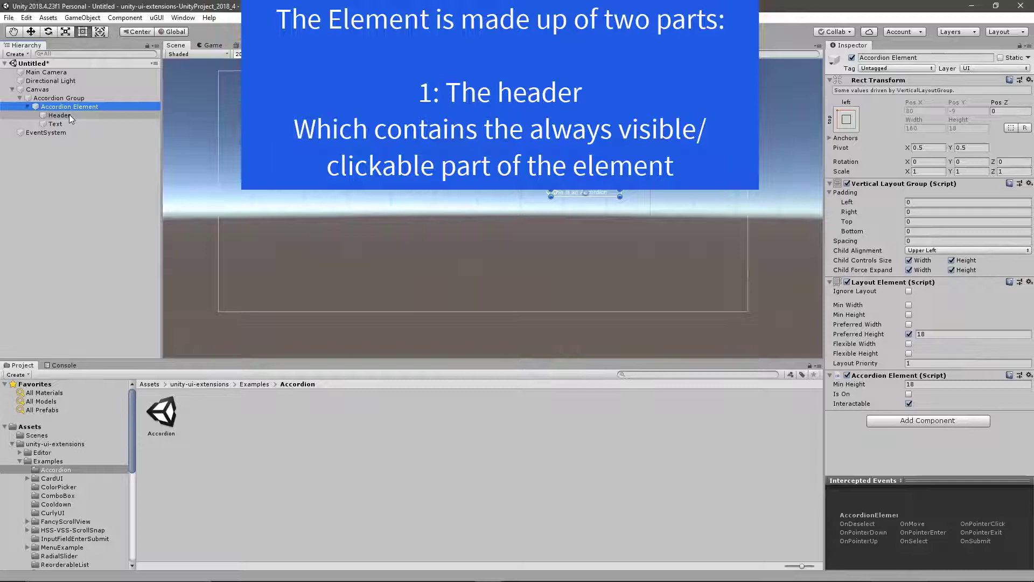
# Step: Inspect the element's Text and Header children, then reselect the Accordion Element
pyautogui.click(498, 31)
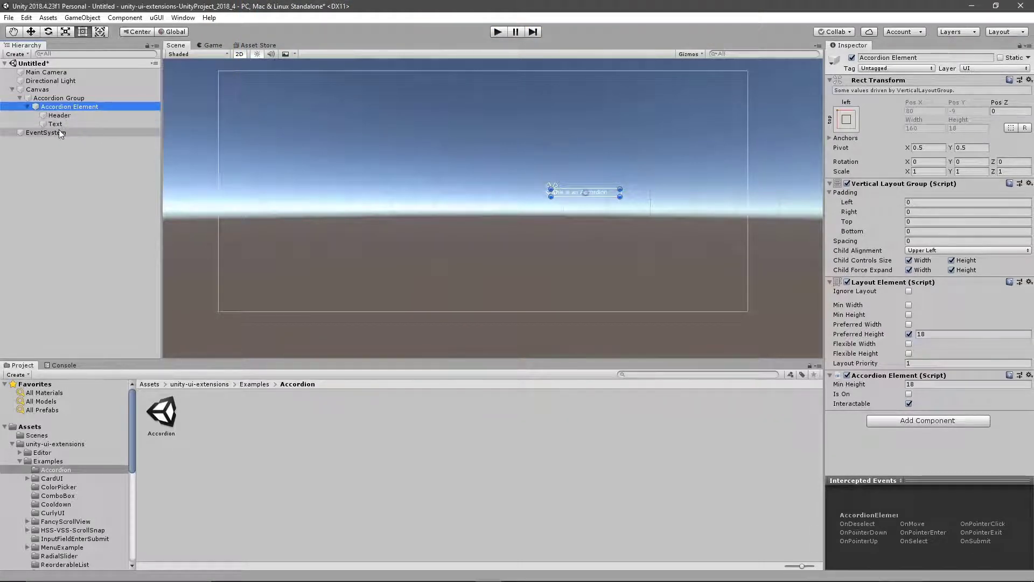
pyautogui.click(55, 123)
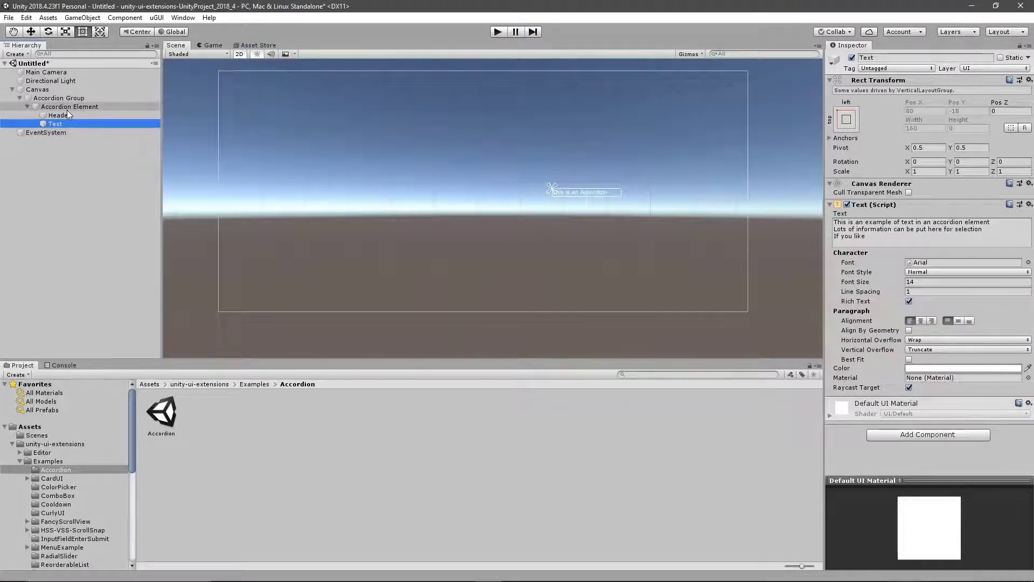
pyautogui.click(59, 114)
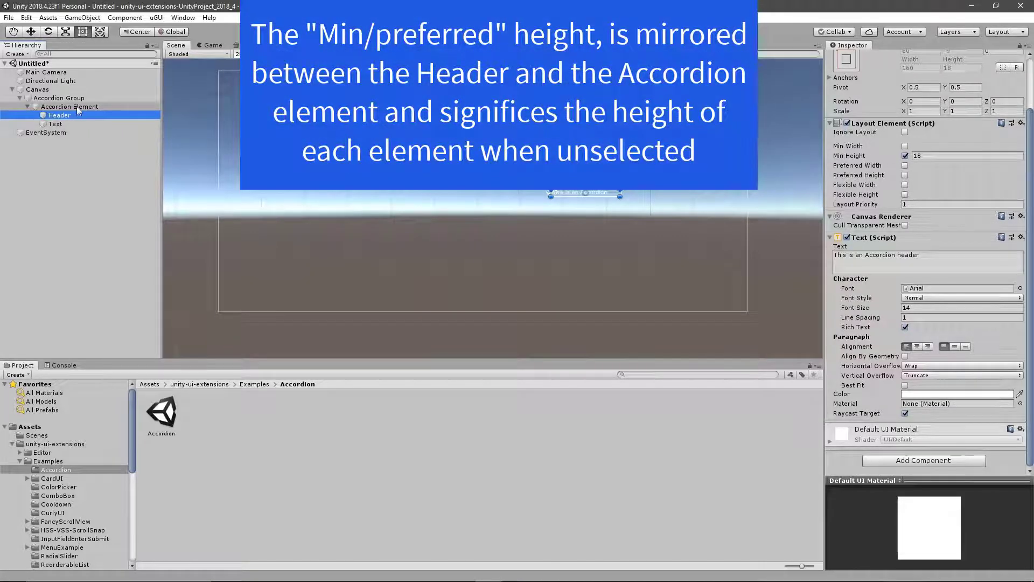
pyautogui.click(69, 106)
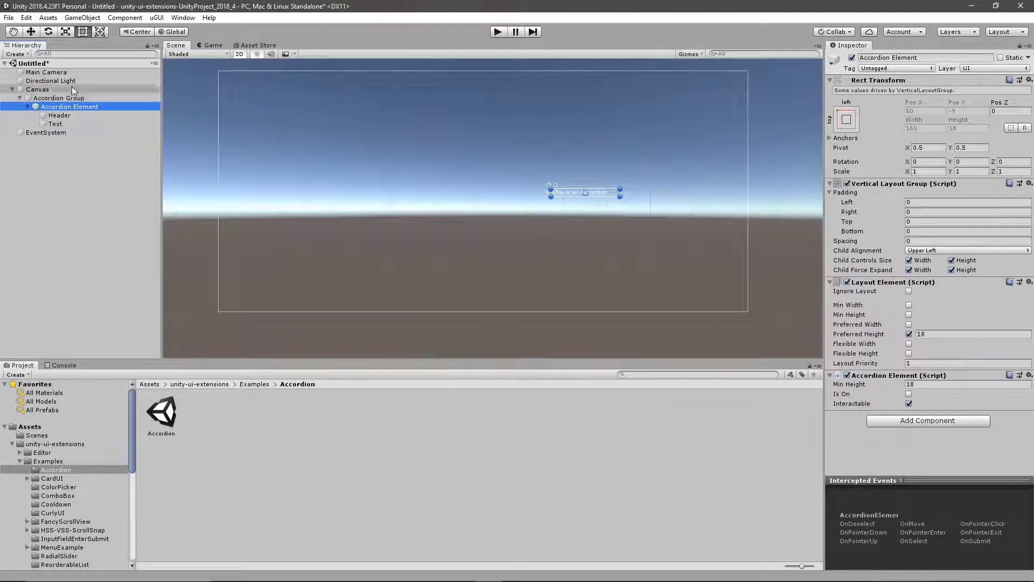
# Step: Duplicate the Accordion Element twice, then briefly play and stop the scene
pyautogui.doubleClick(68, 106)
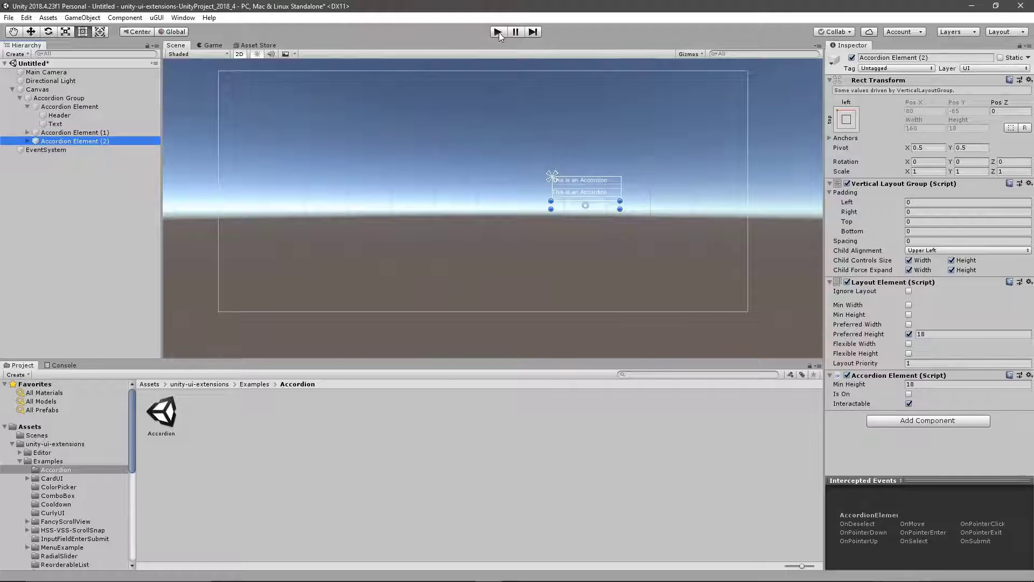
pyautogui.click(493, 31)
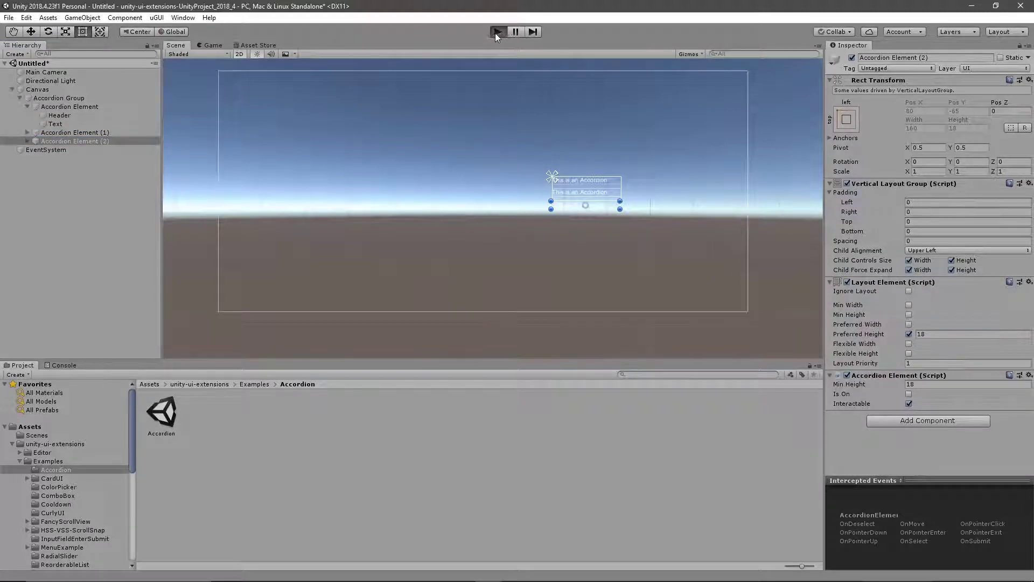
pyautogui.click(498, 32)
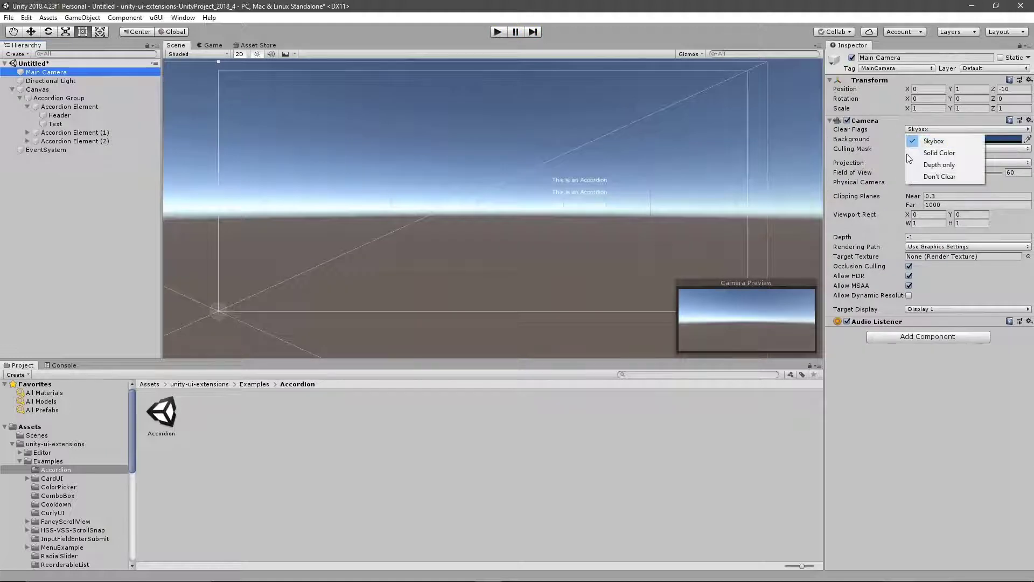
# Step: Set Main Camera Clear Flags to Solid Color, test headers in Play, and use Tween transition
pyautogui.click(939, 153)
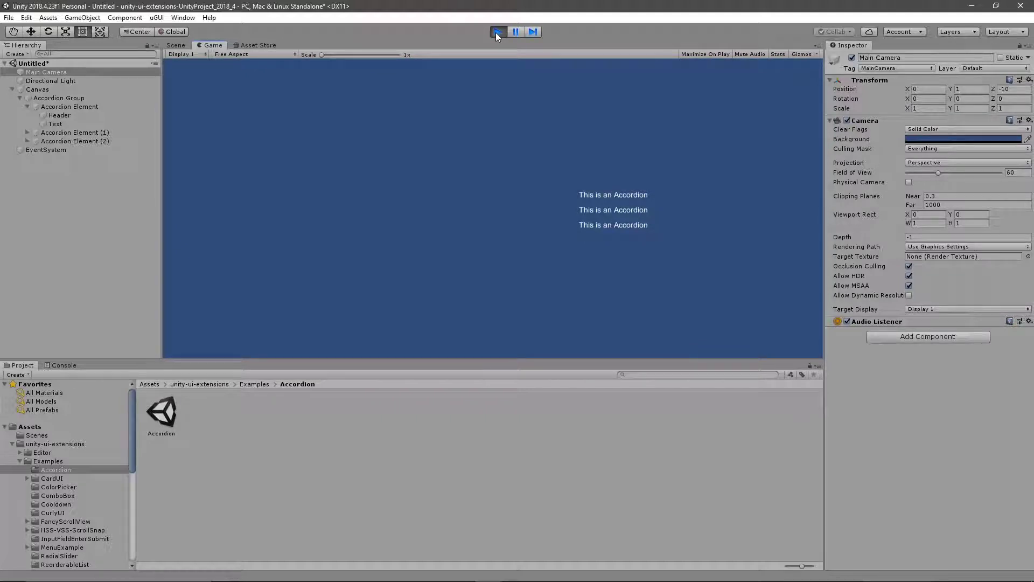
pyautogui.click(497, 31)
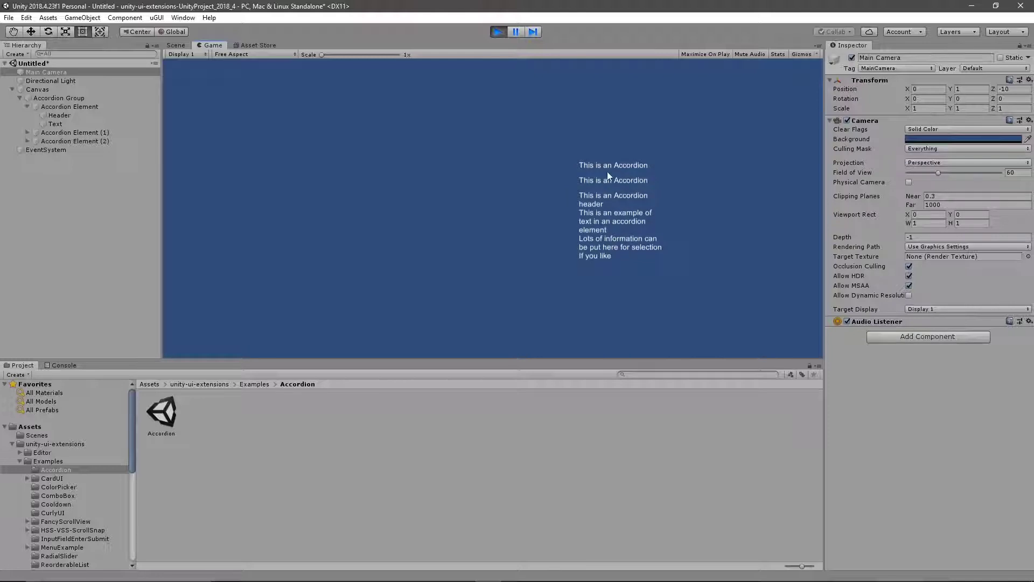
pyautogui.click(613, 165)
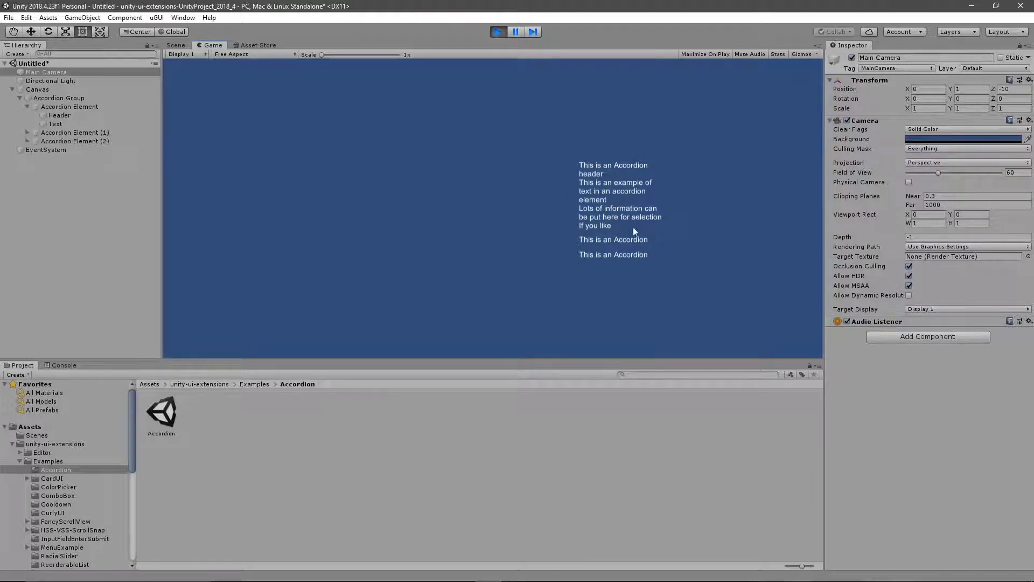
pyautogui.click(59, 98)
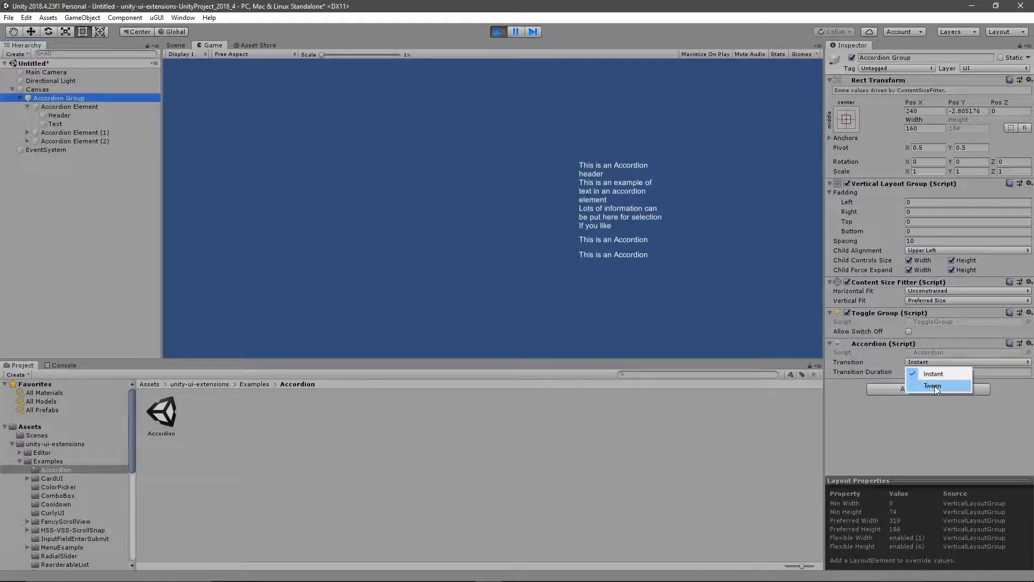
pyautogui.click(932, 385)
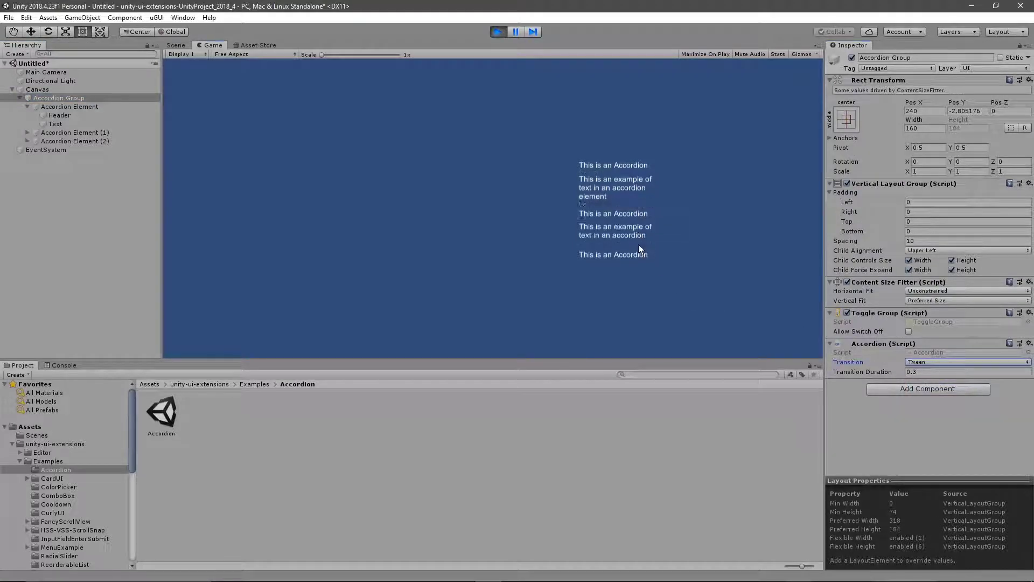